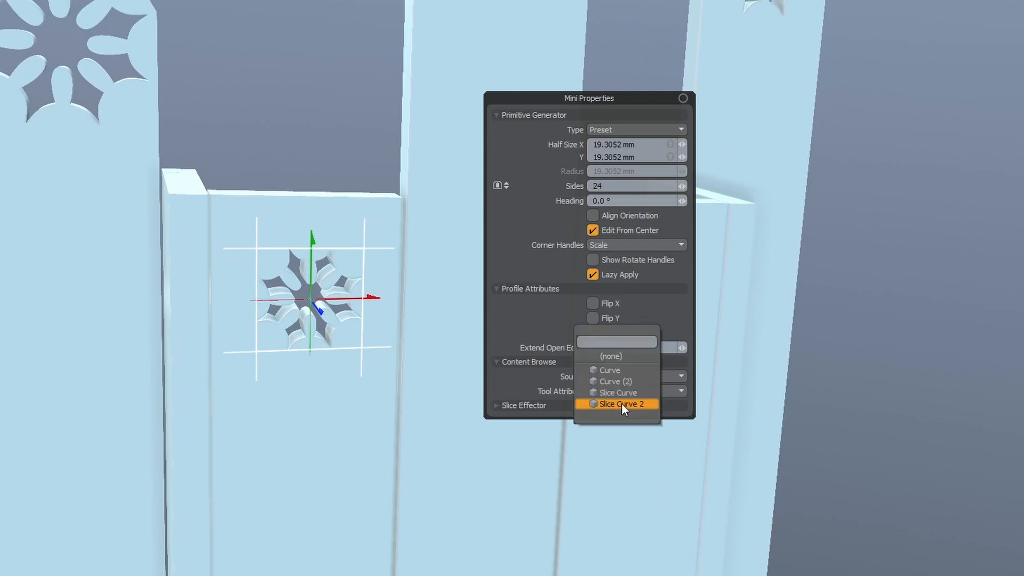
# - Pick Slice Curve 2 as the primitive's curve source preset
pyautogui.click(622, 404)
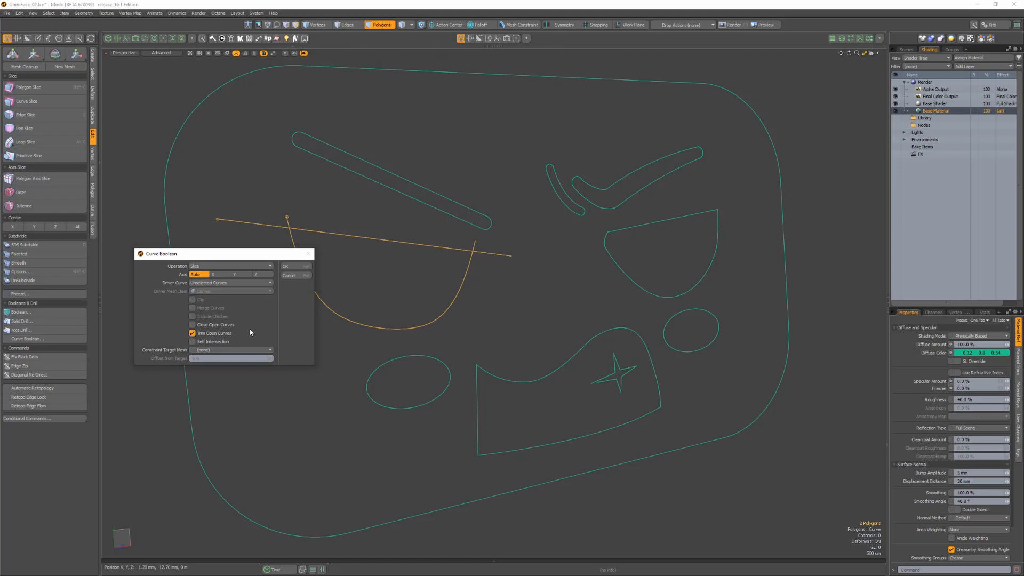
# - Enable Trim Open Curves on the Slice-mode Curve Boolean
pyautogui.click(285, 266)
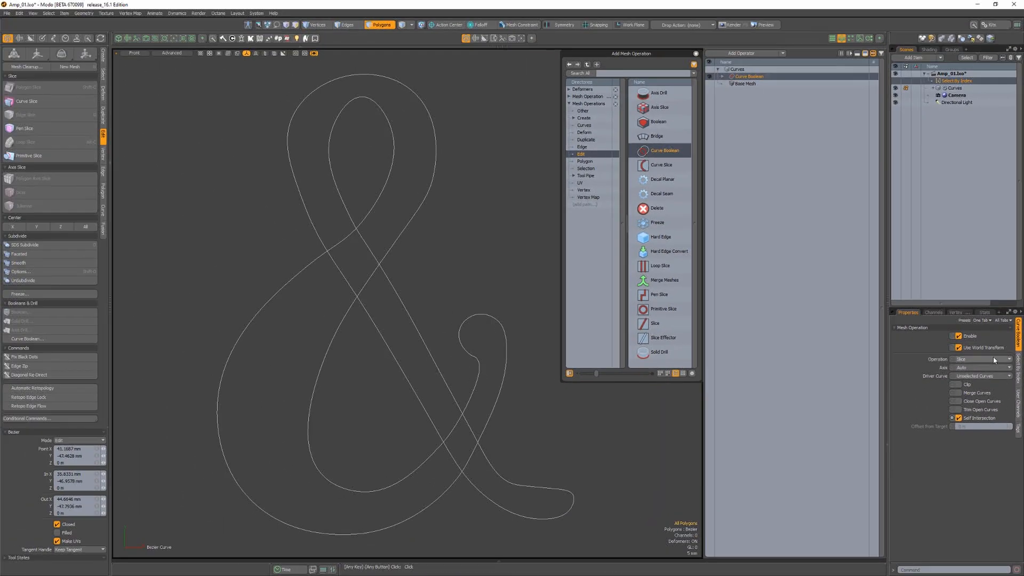
# - Switch the Curve Boolean Operation from Slice to Union, keeping Self Intersection on
pyautogui.click(982, 359)
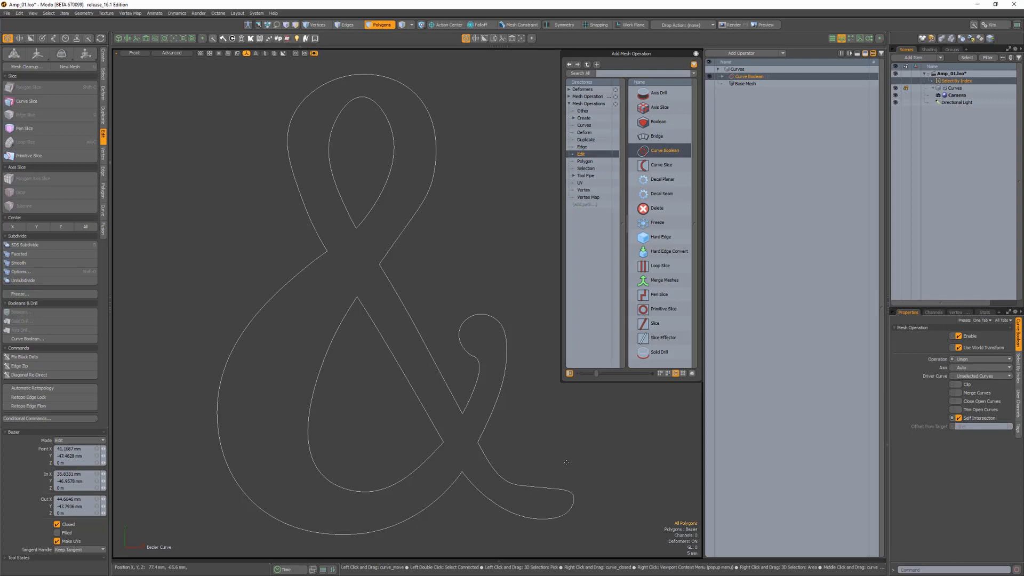
pyautogui.moveTo(569, 461)
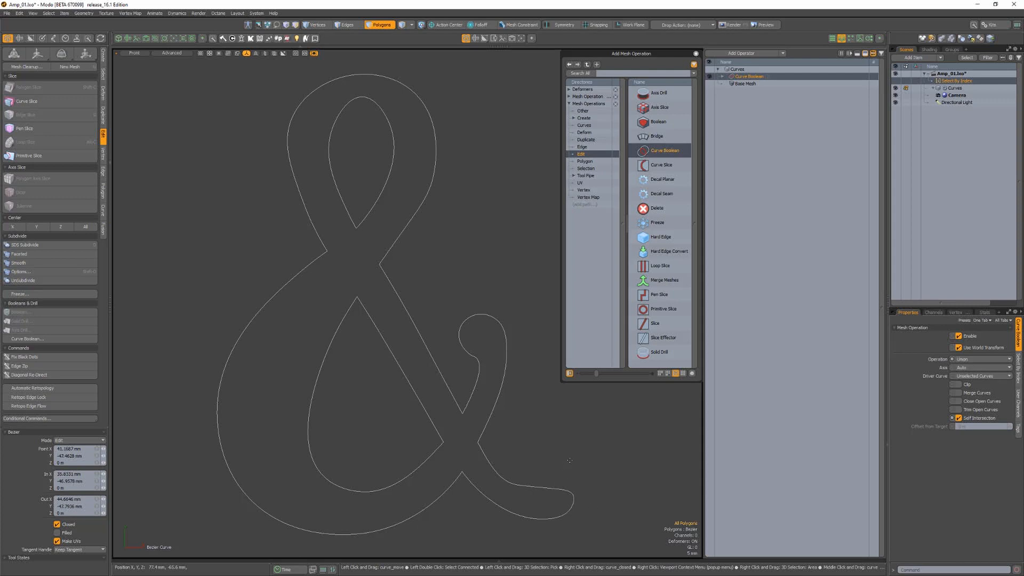